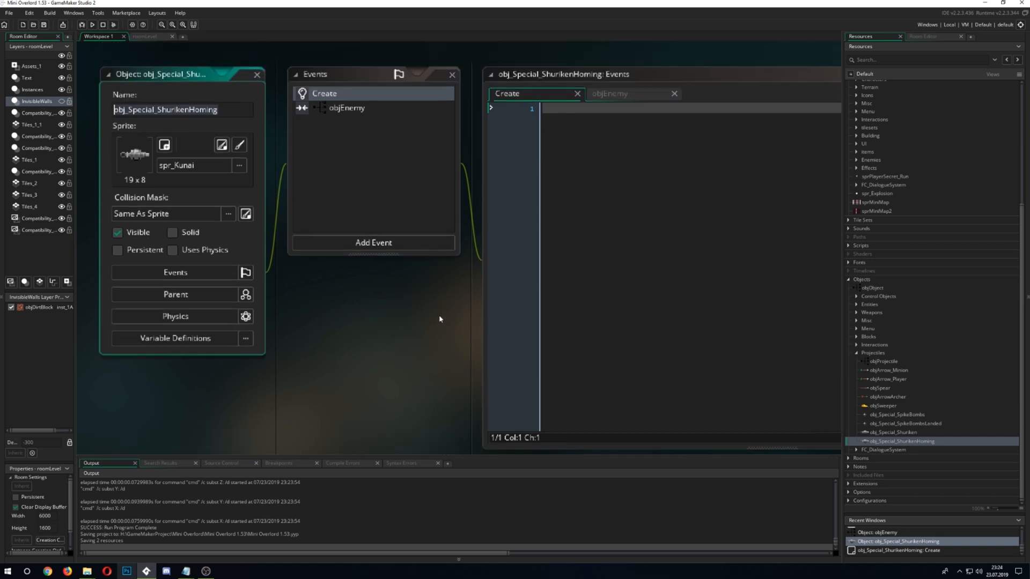
Open spr_Kunai from the homing shuriken object editor to view the kunai graphic.
click(346, 107)
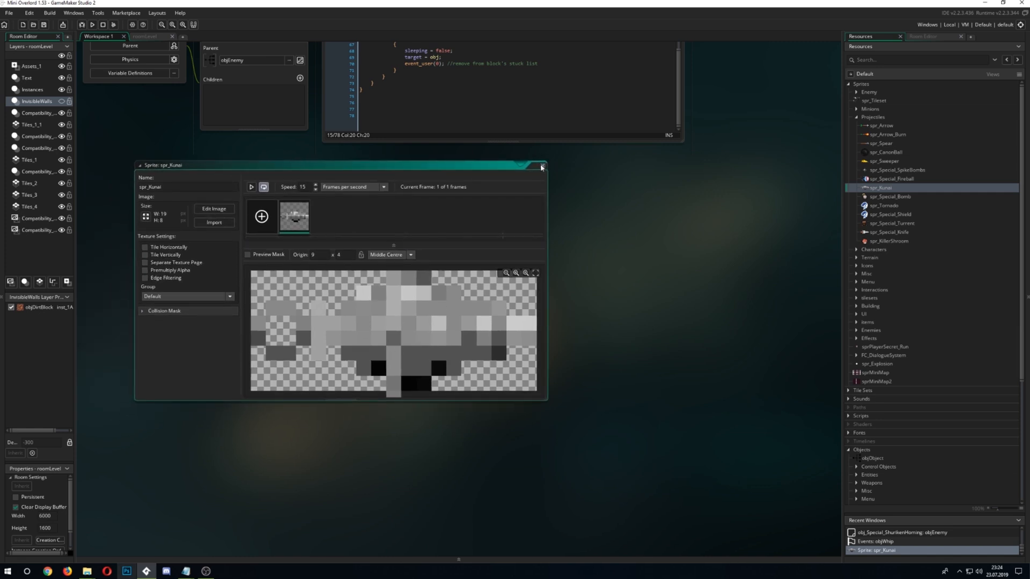
Close the spr_Kunai preview, glance at spr_KillerShroom, then close it too.
click(540, 165)
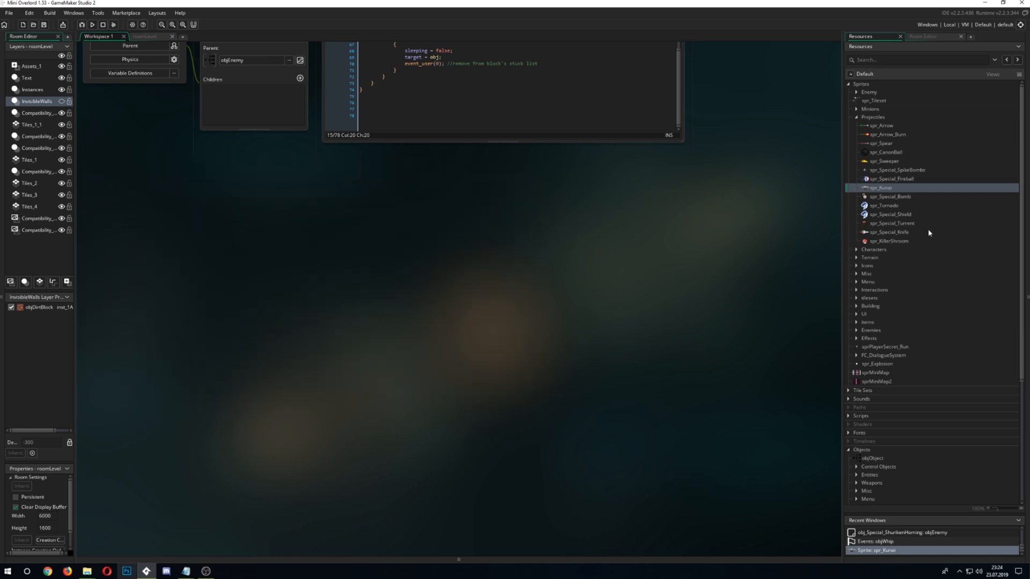
double_click(890, 241)
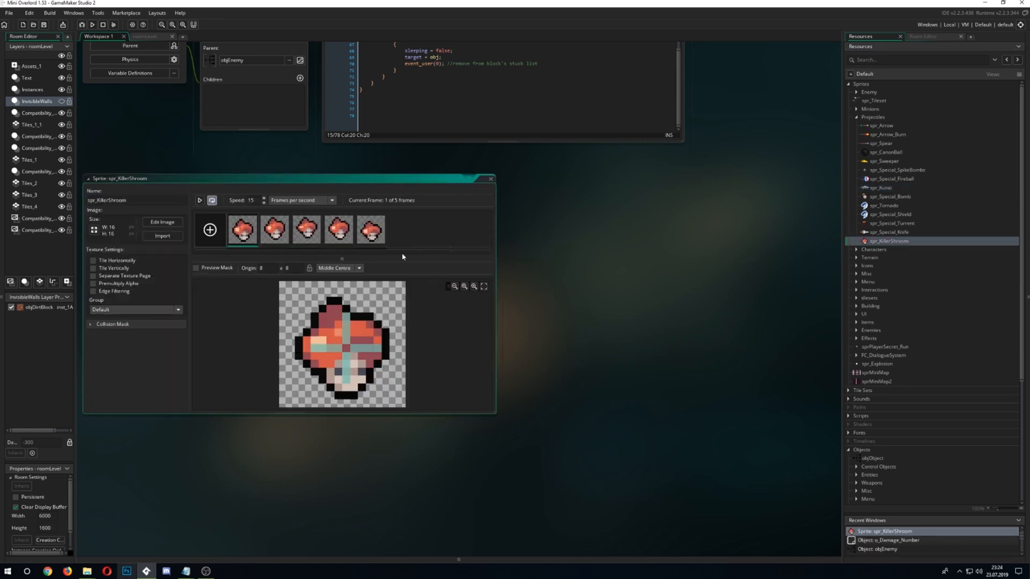
click(306, 229)
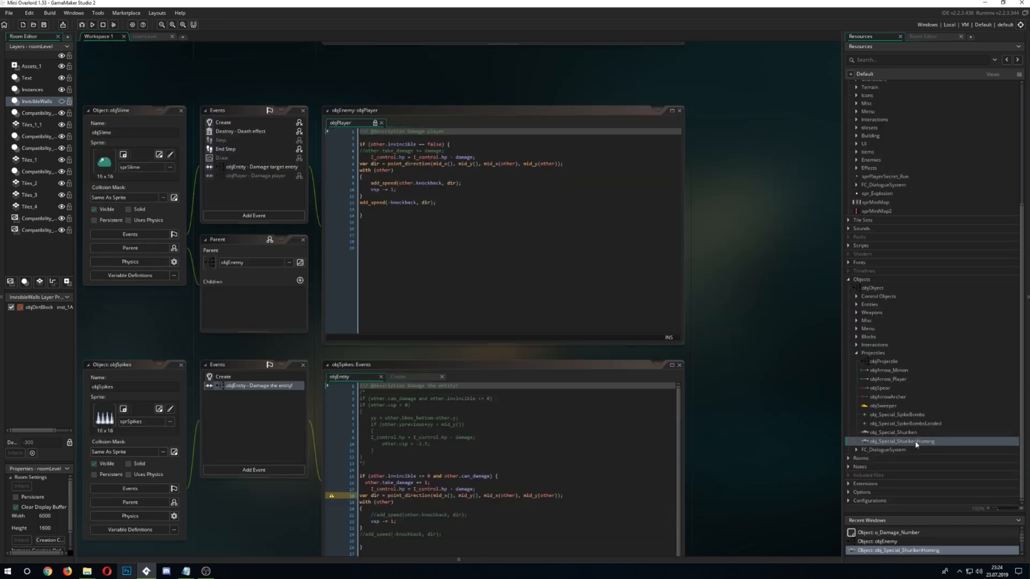
In obj_Special_ShurikenHoming's Create event, write an empty if (instance_exists(objEnemy)) { } block.
double_click(898, 442)
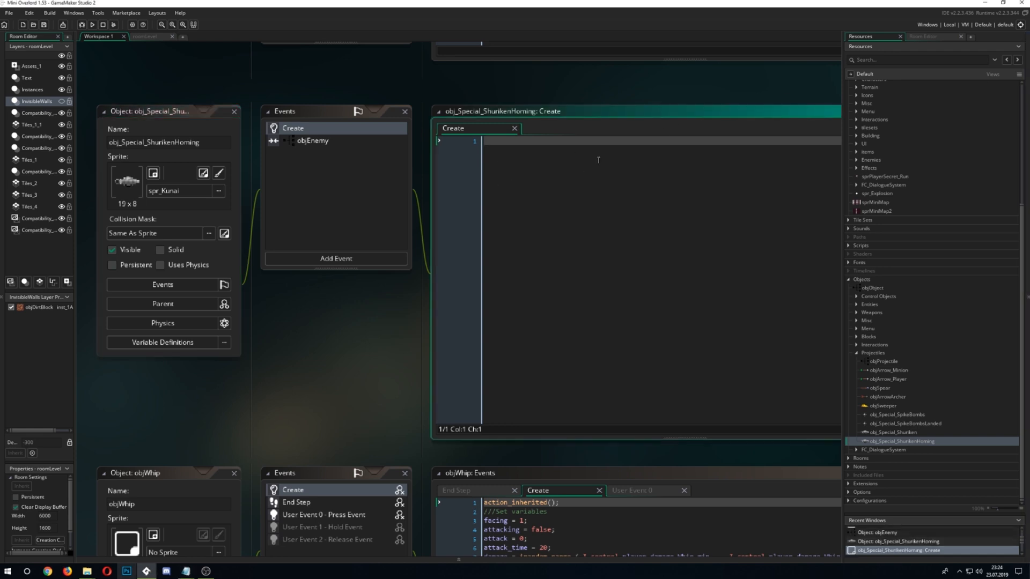
text(if ( instance_exists(objEnemy)) {)
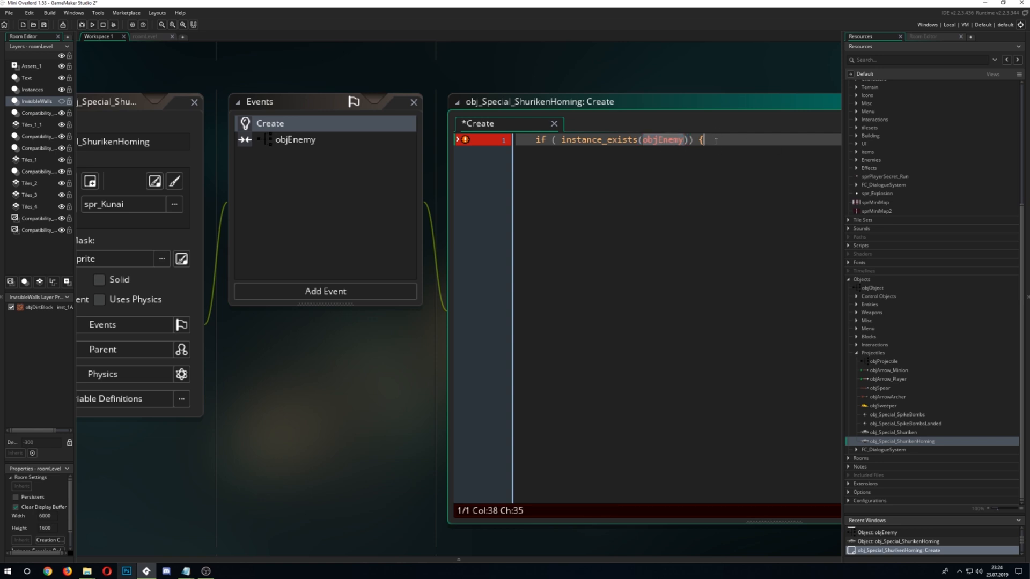
text(})
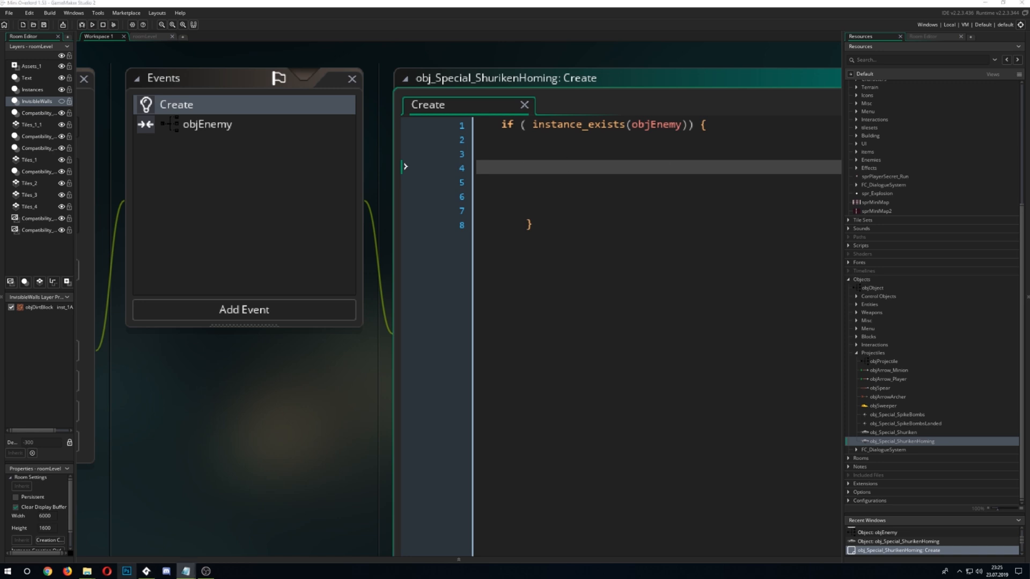
Write var inst = instance_nearest(x,y,objEnemy); and start a move_towards_point call below.
text(instance_nearest(x,y, objEnemy );)
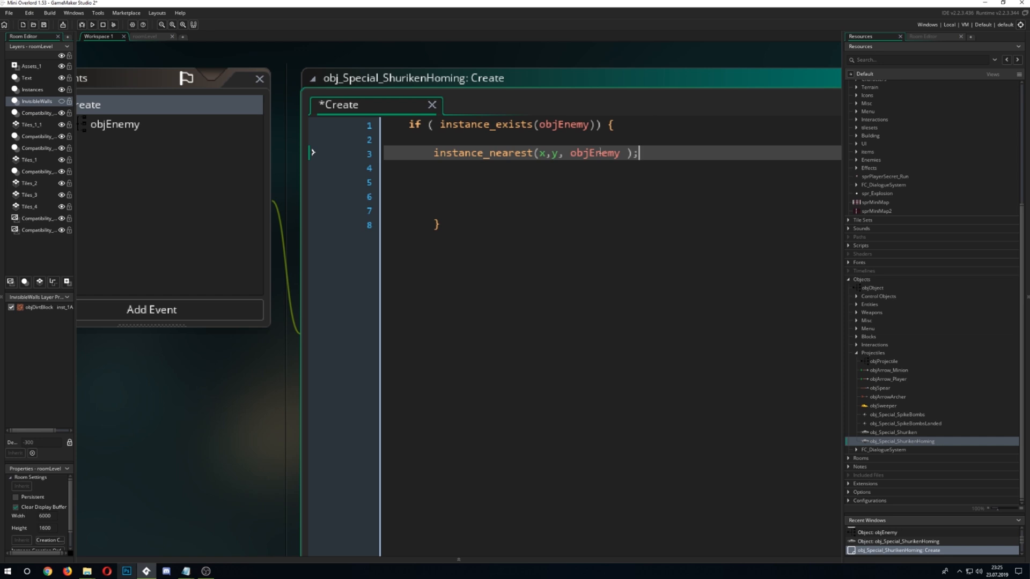
double_click(593, 153)
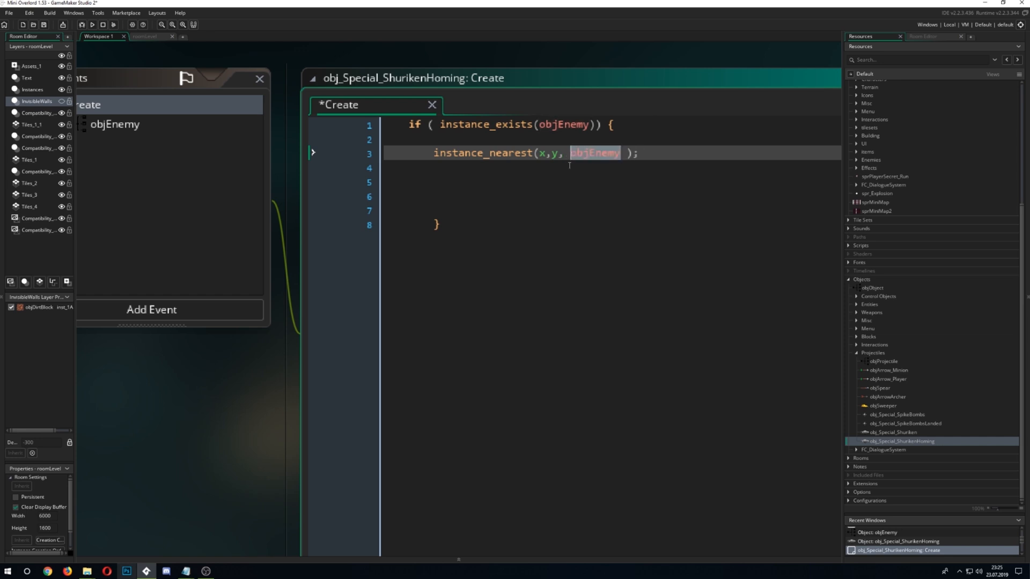
text(var)
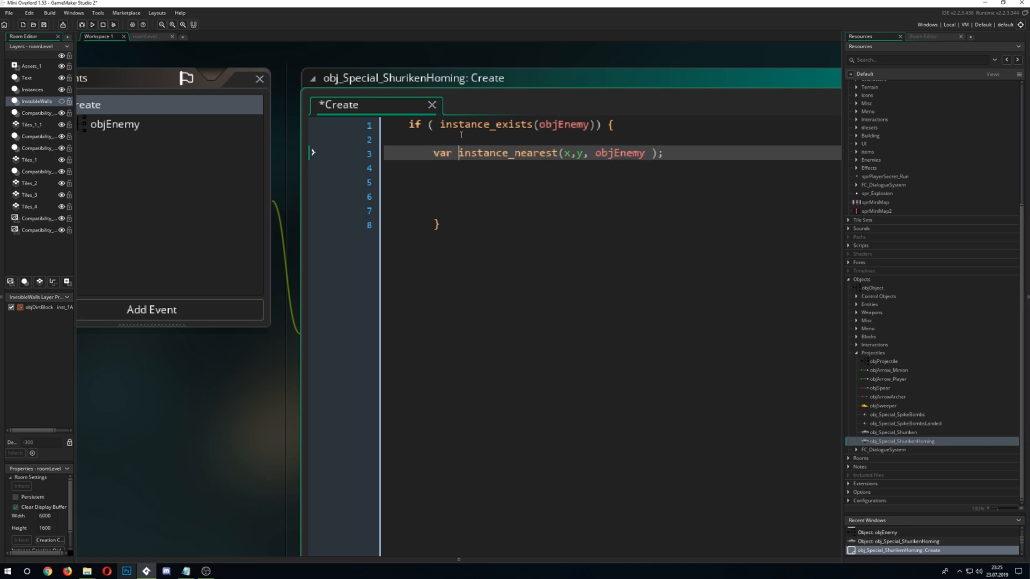
text(inst =)
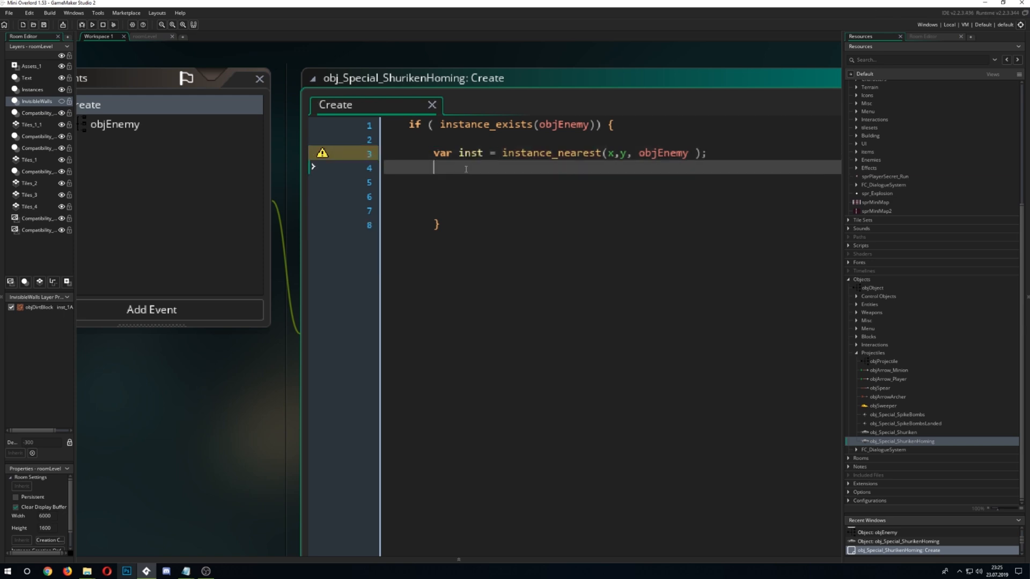
key(enter)
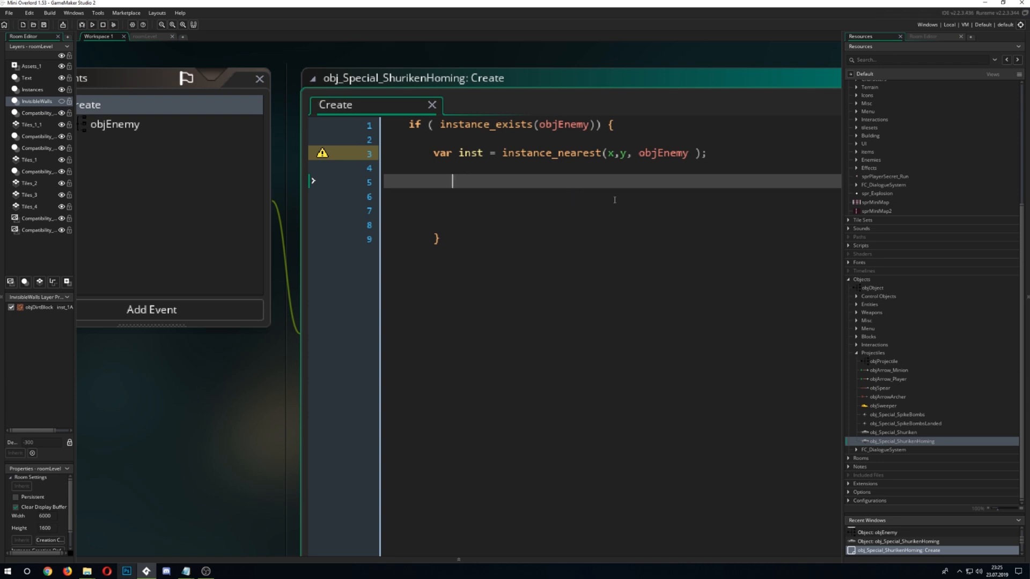
text(move_towards_point()
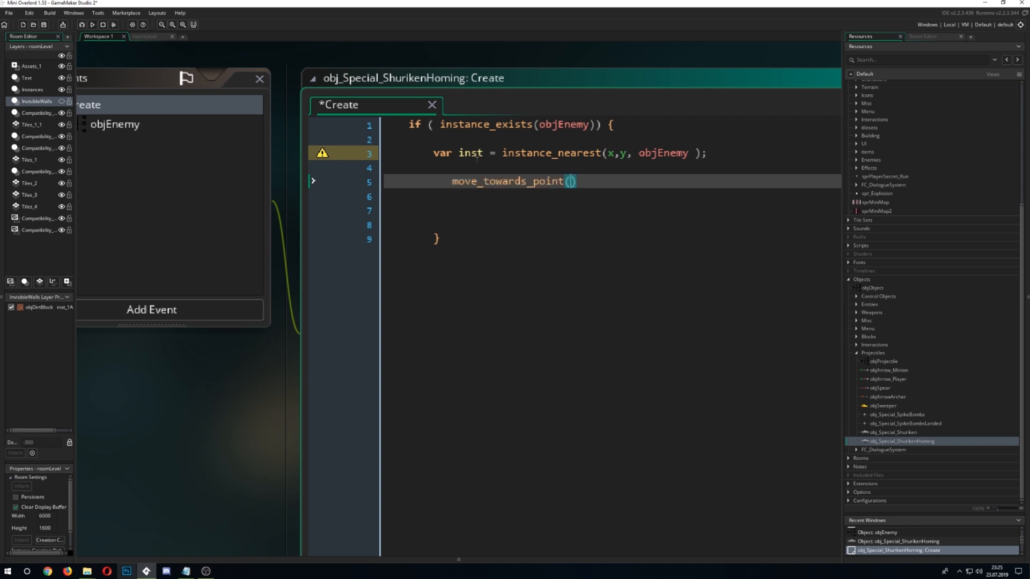
double_click(470, 152)
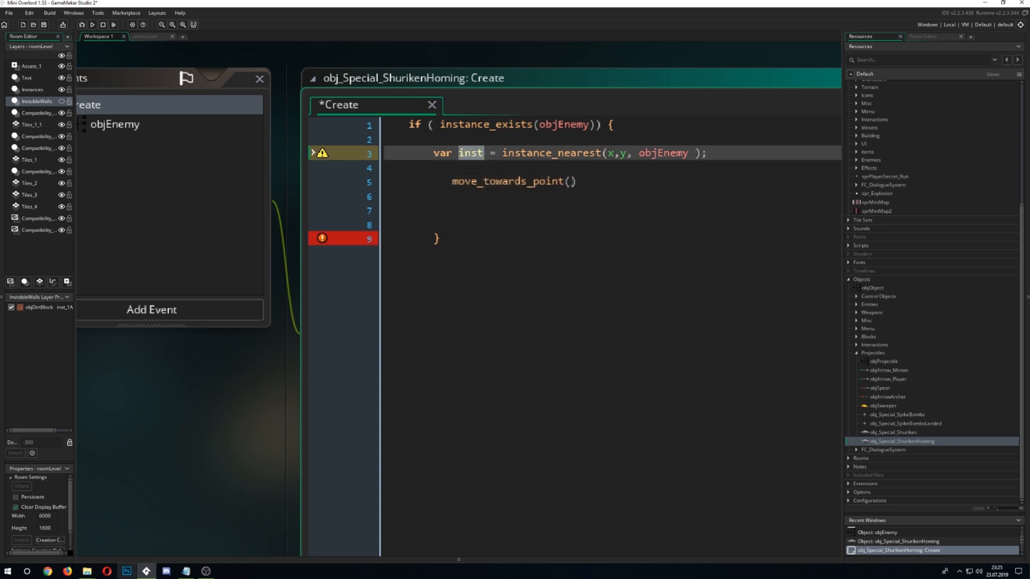
Complete the call as move_towards_point(inst.x, inst.y, 4);.
text(inst.)
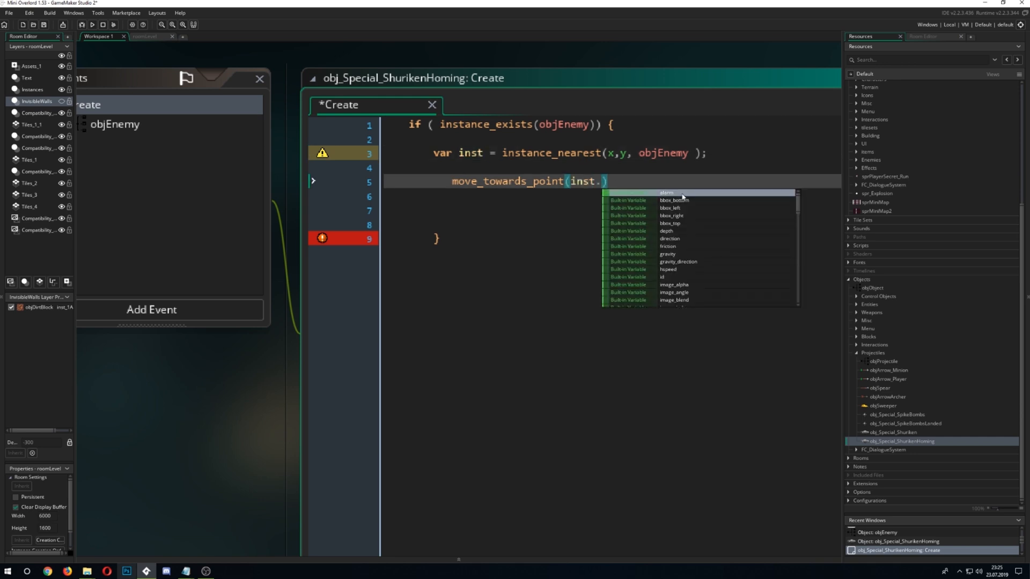
text(, inst.y))
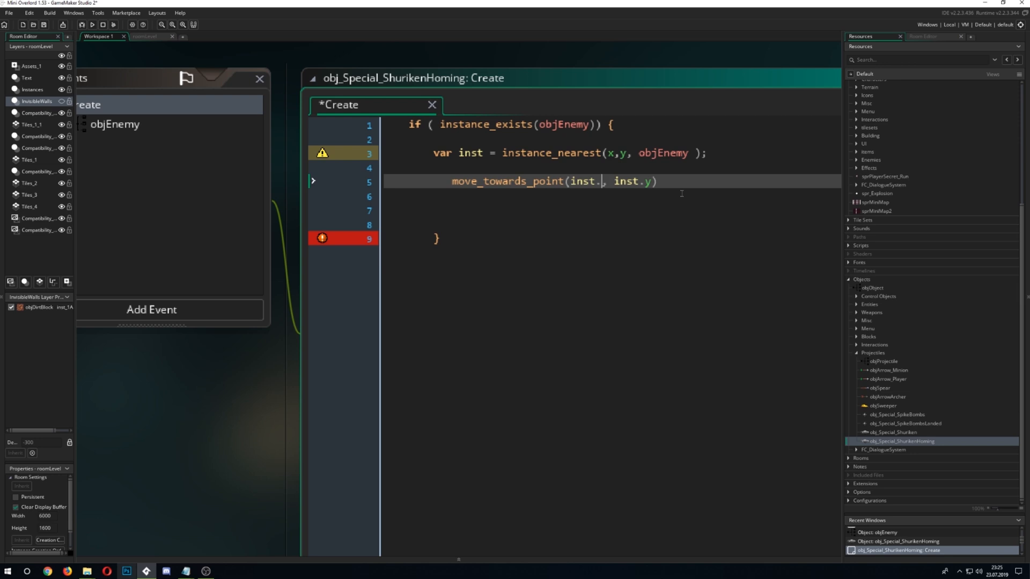
text(x)
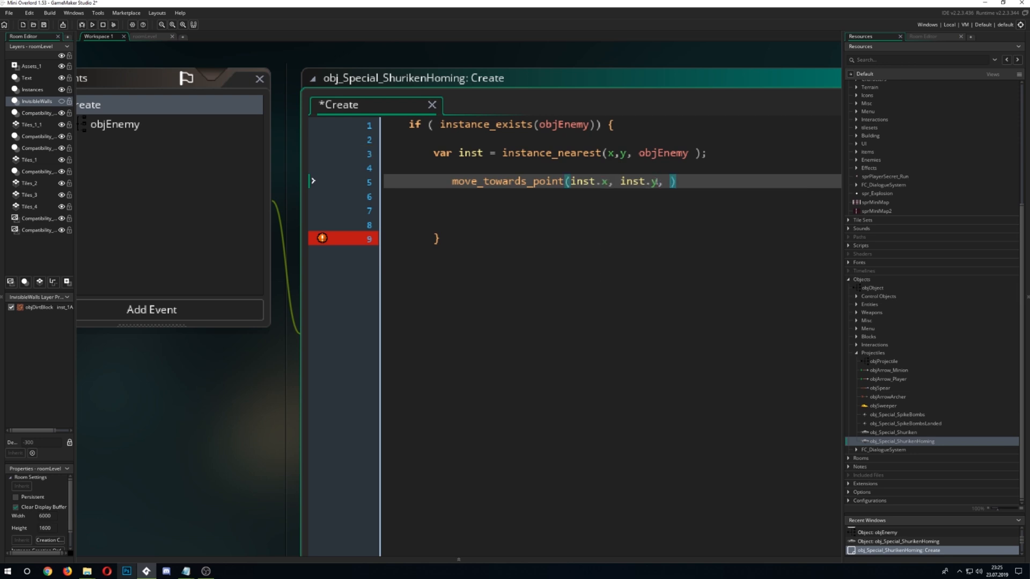
text(4);)
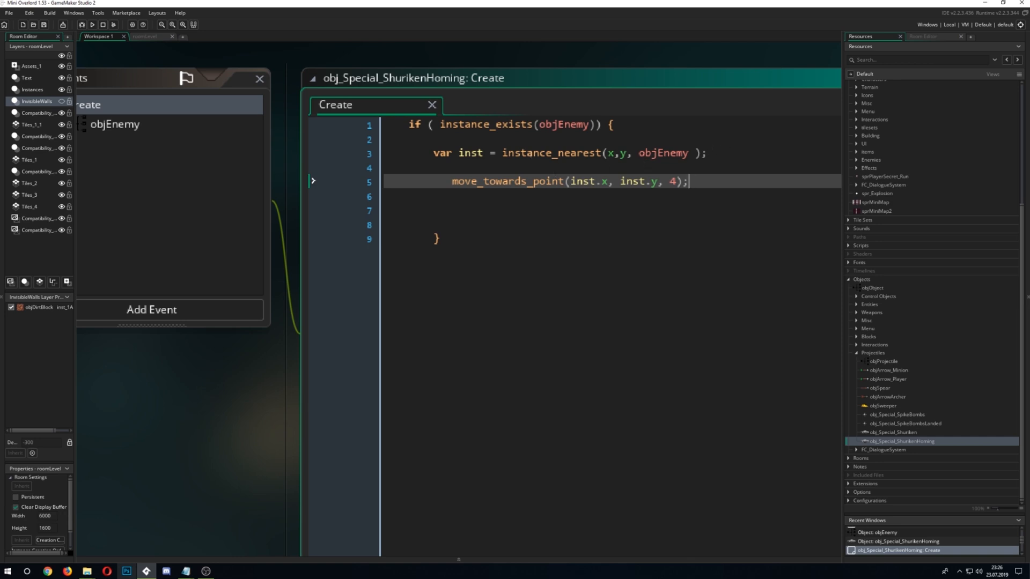
mouse_move(457, 209)
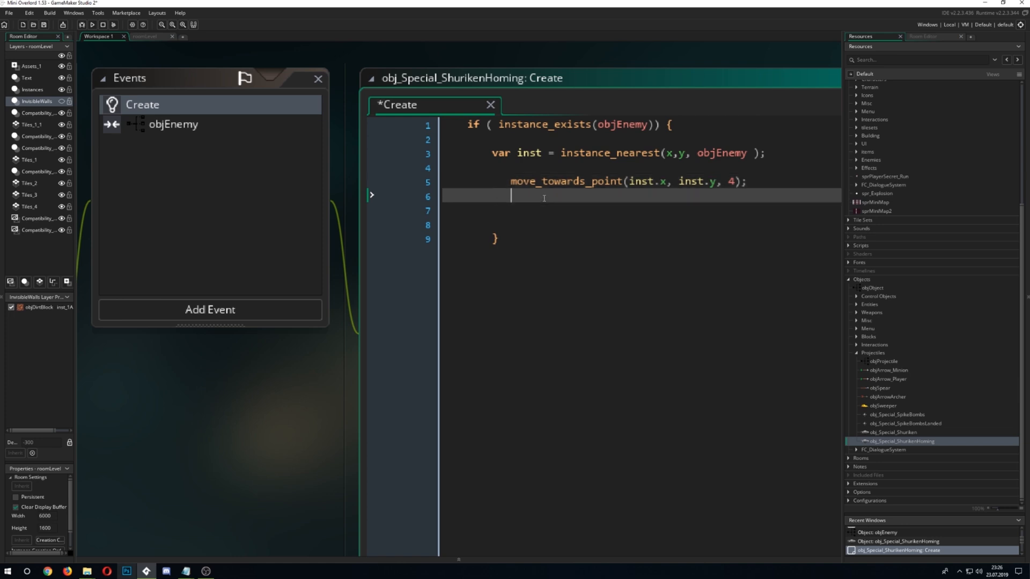
Add image_angle = point_direction(x, y, inst.x, inst.y); to face the nearest enemy.
text(im)
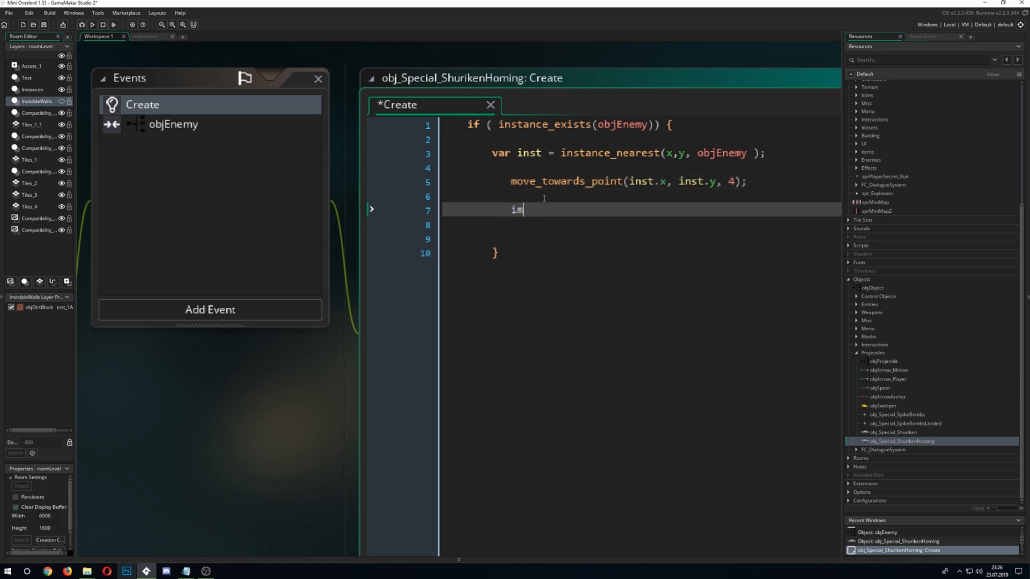
text(age_alpha)
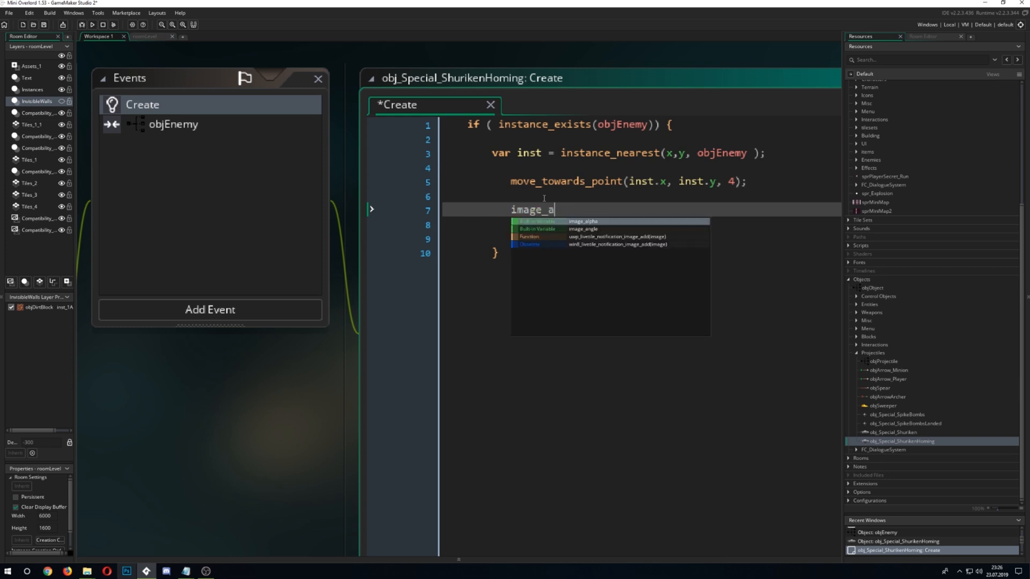
text(image_angle =)
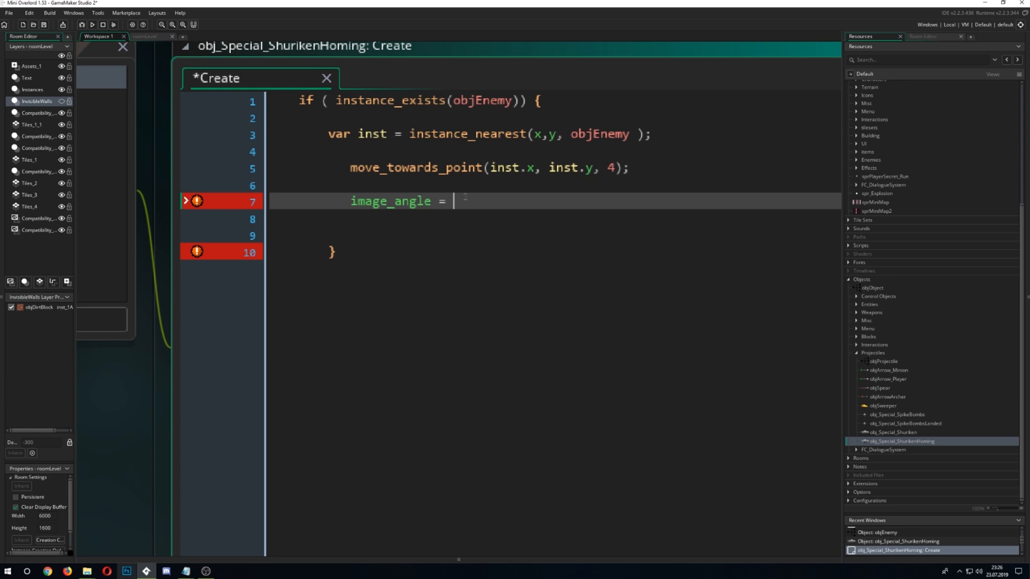
text(poinh)
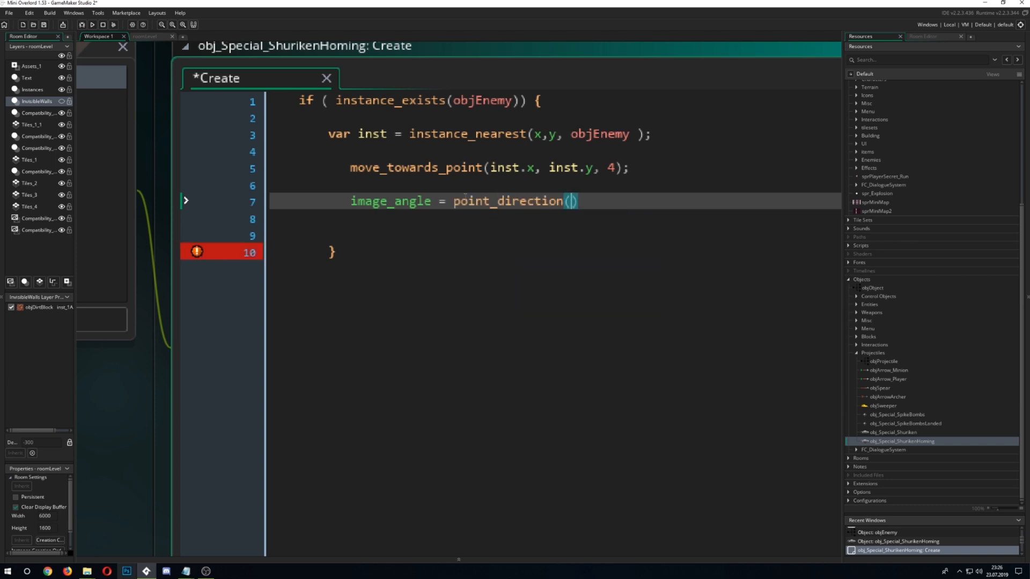
text(x,y ,)
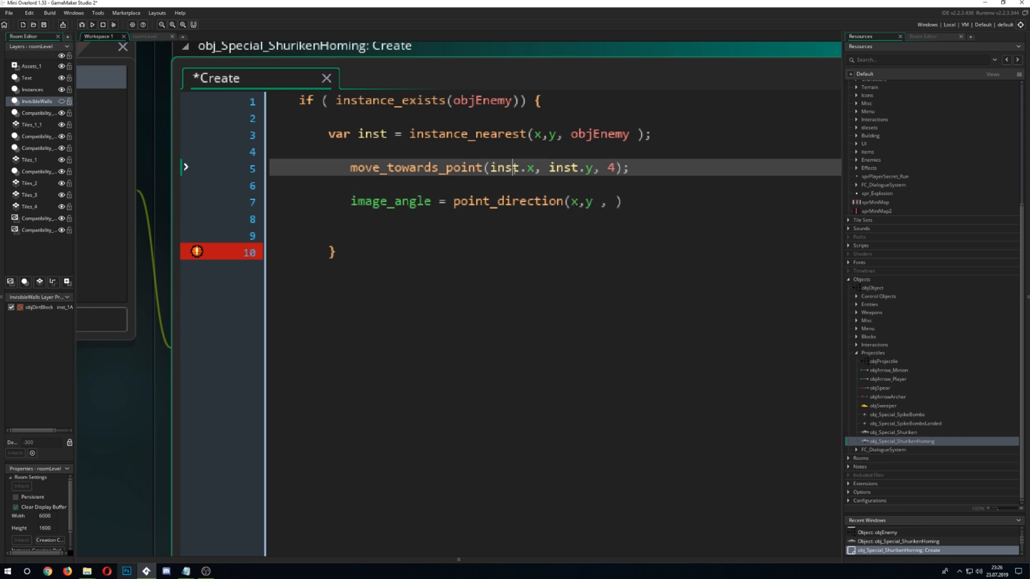
drag(491, 168, 601, 167)
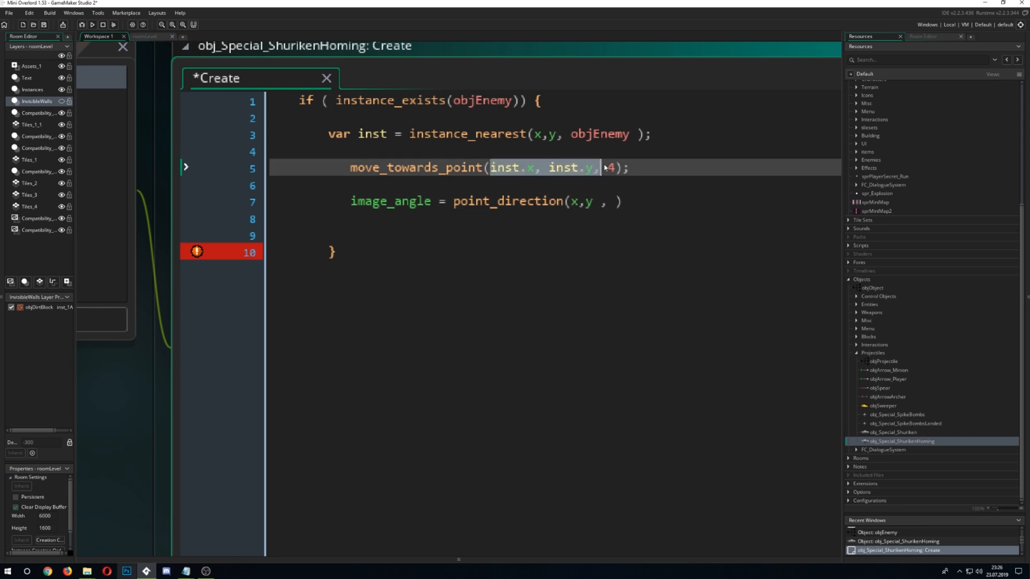
text(inst.x, inst.y)
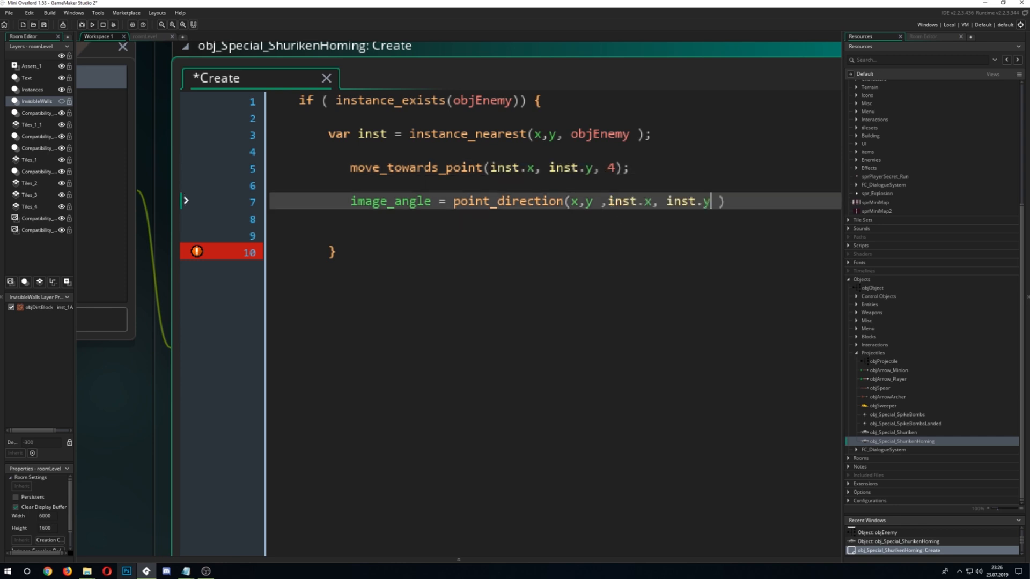
text(;)
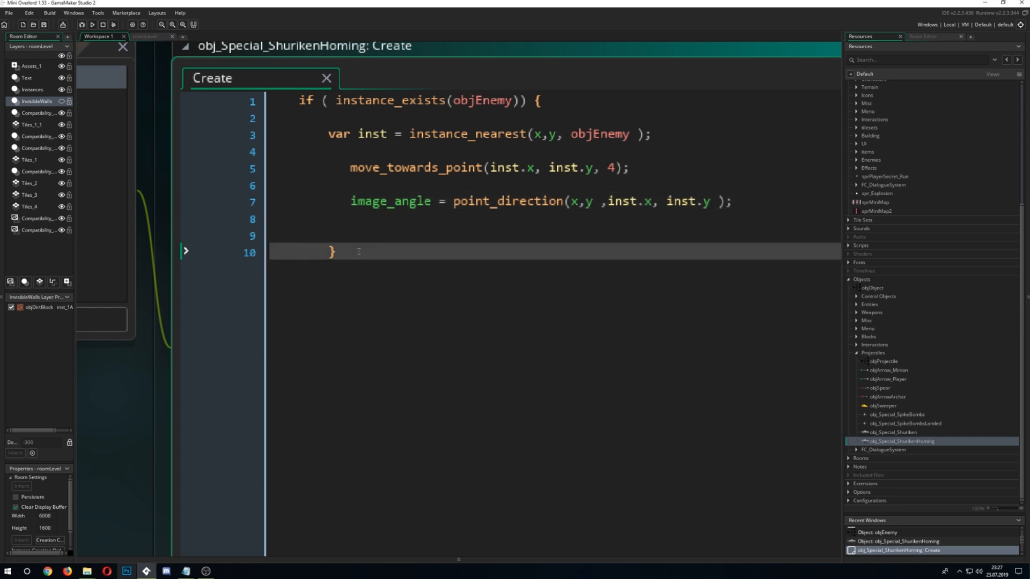
Add an else { x++; } fallback branch and run the game from roomLevel.
text(else {  instance_destroy(); })
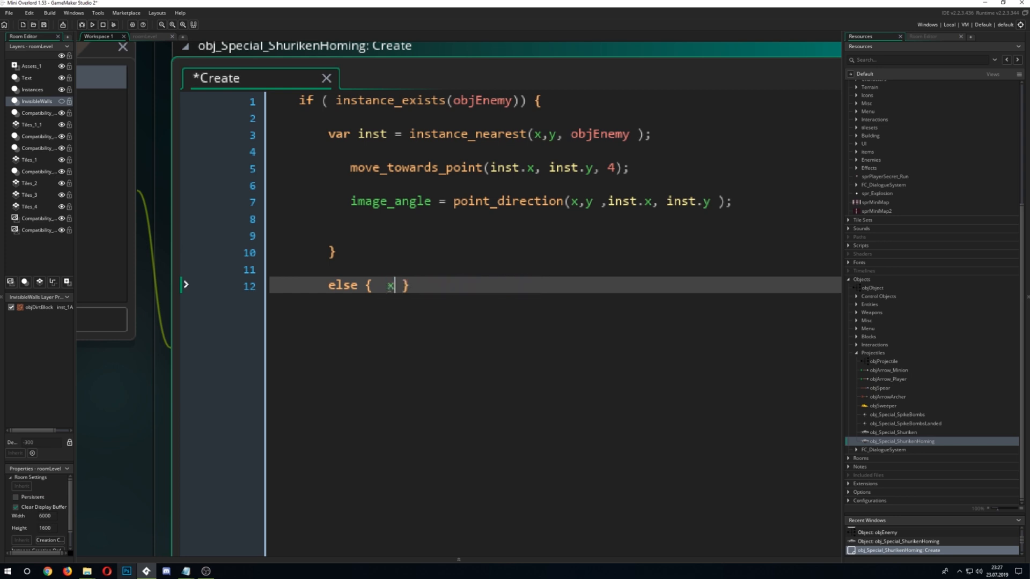
text(++;)
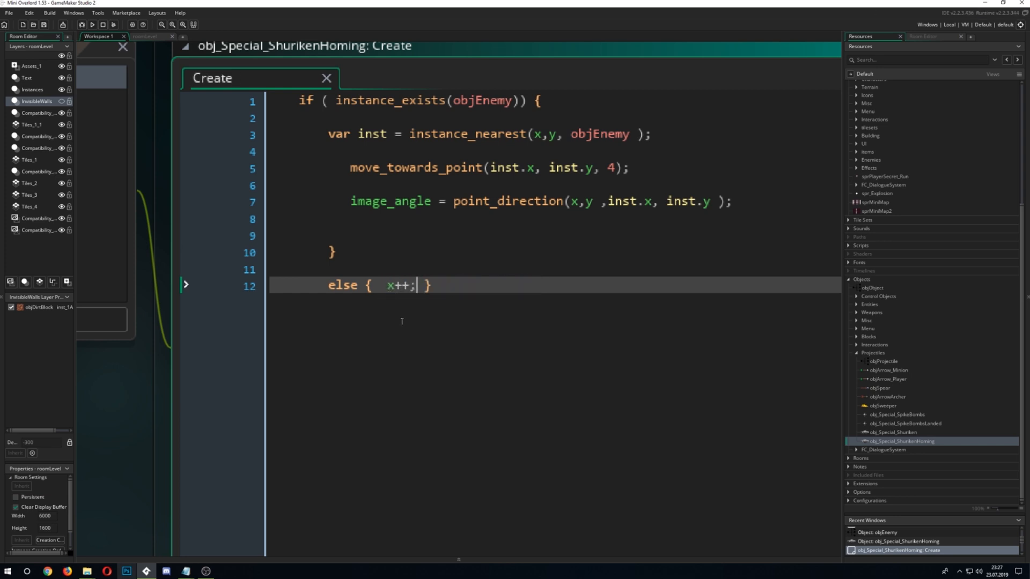
click(141, 36)
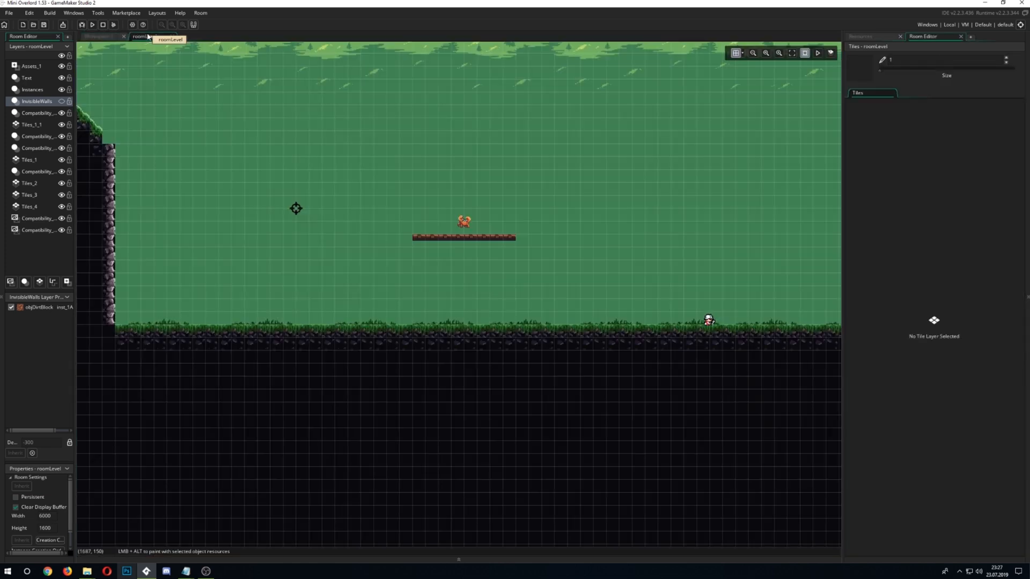
click(92, 24)
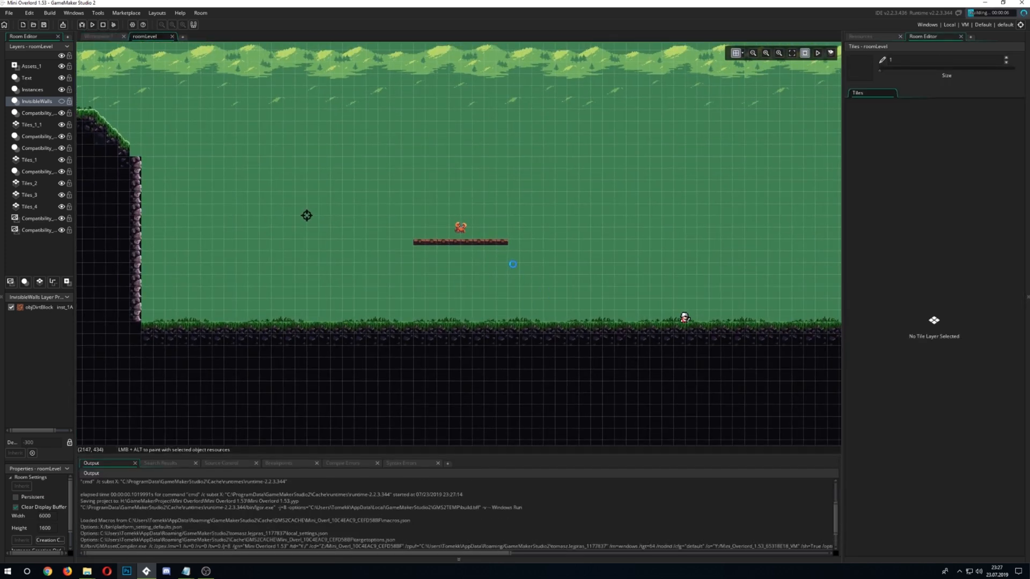